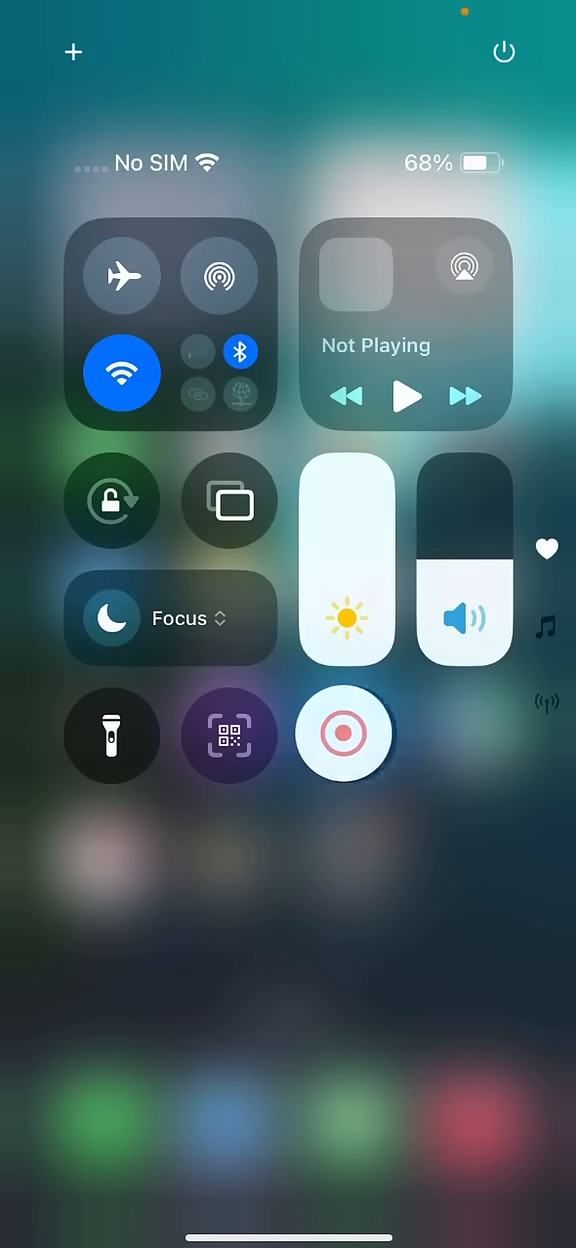
- Dismiss Control Center and reach the Settings app list with search ready
left_click(344, 736)
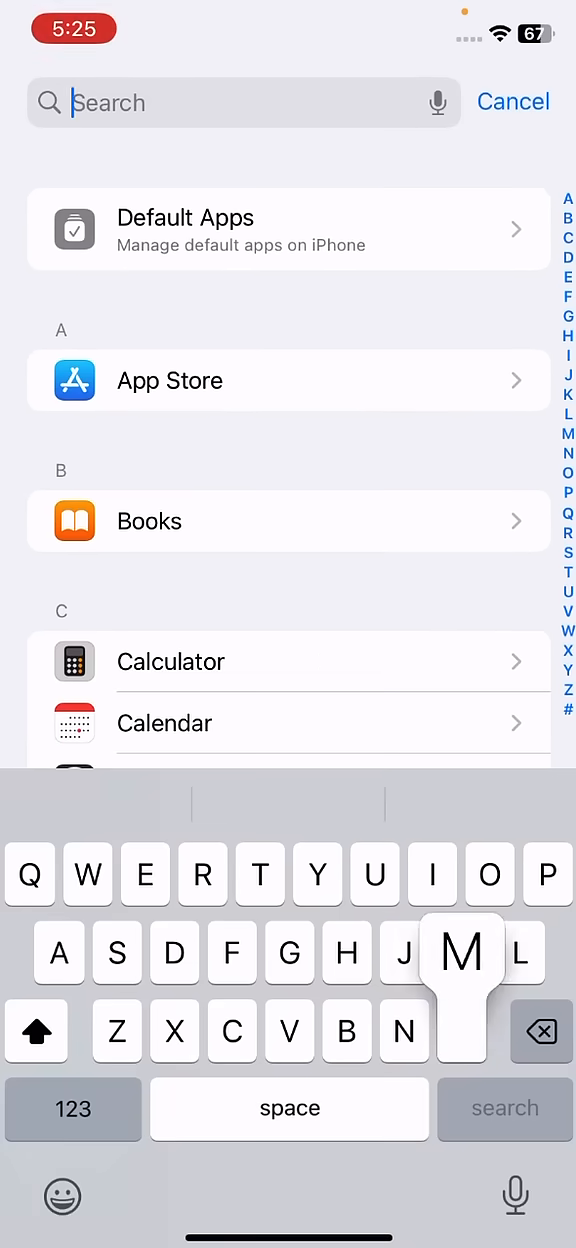
- Search Settings for 'Mail', go into Mail and start Add Account
type("Mail")
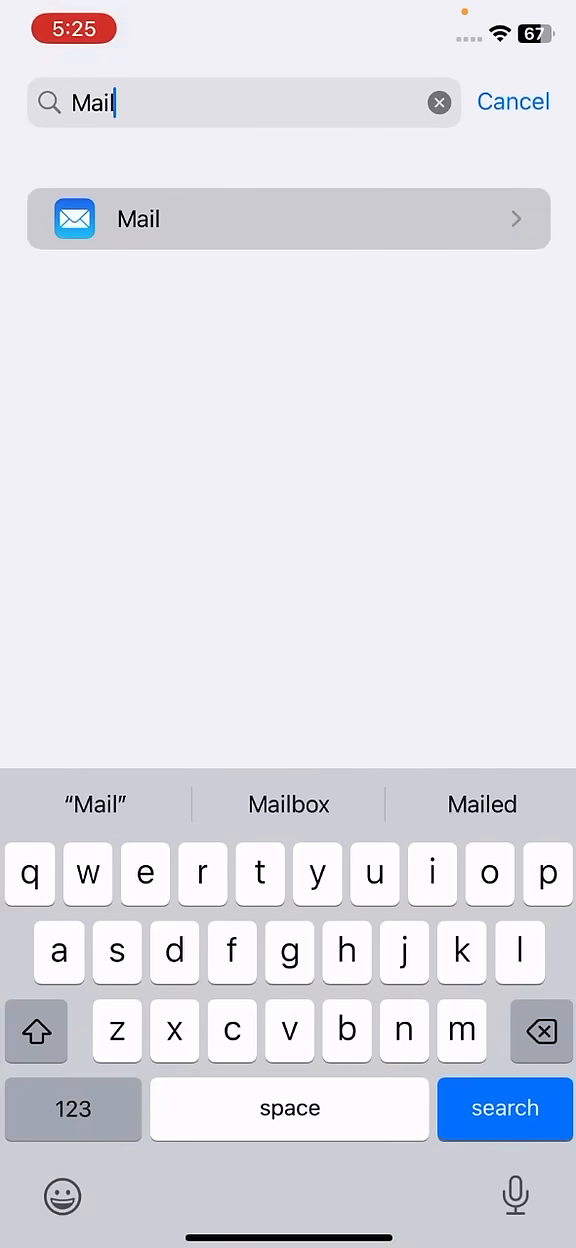
left_click(288, 218)
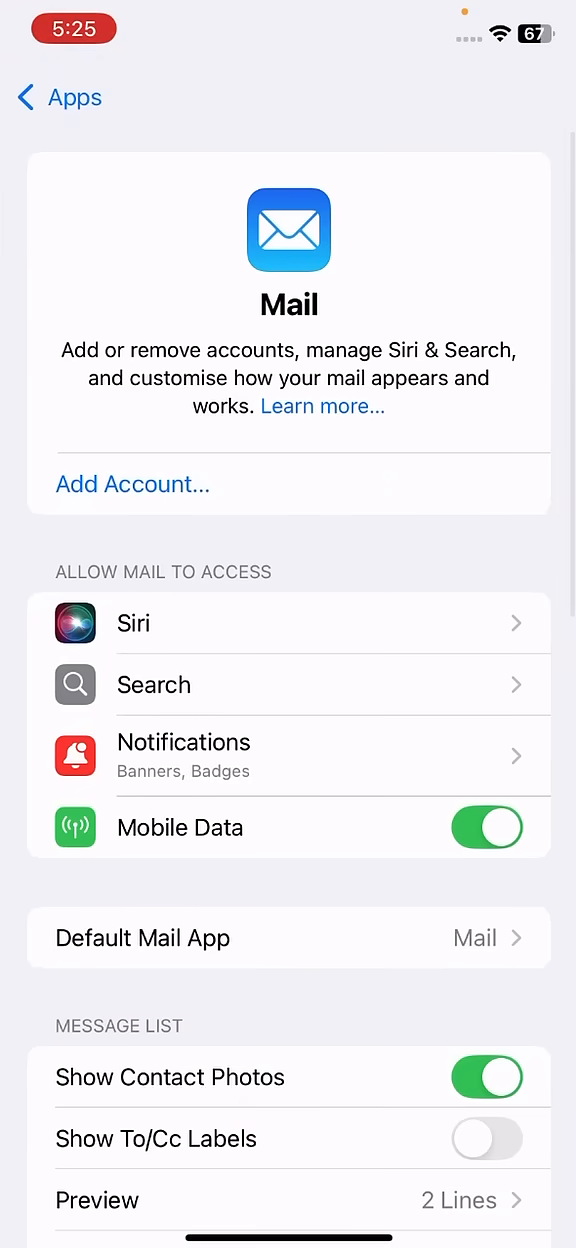
left_click(132, 484)
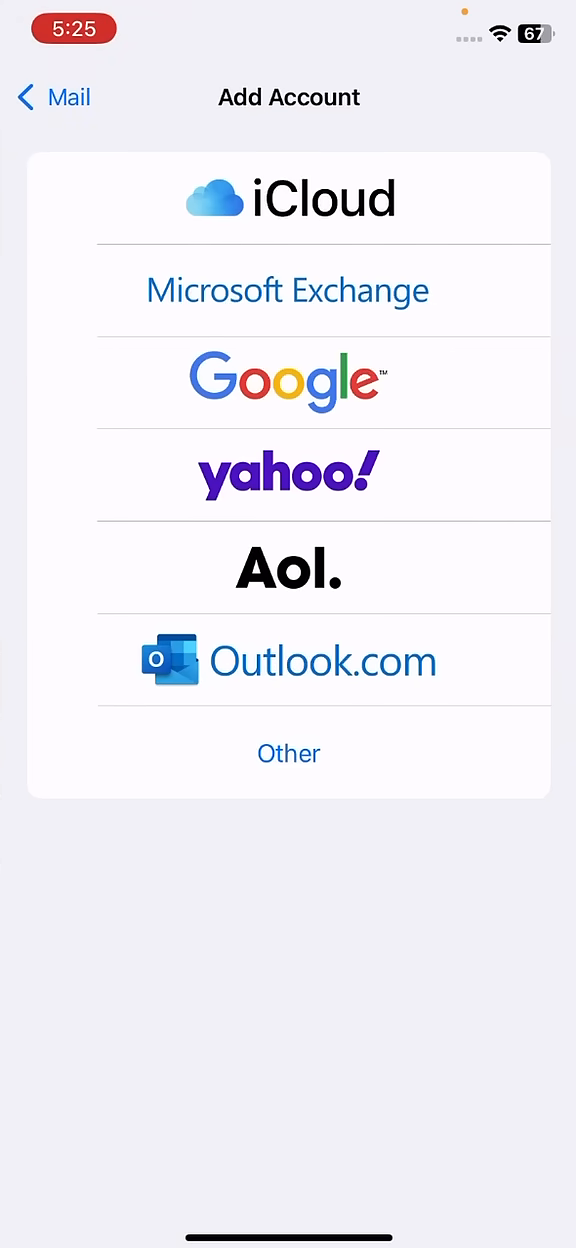
- Begin a Microsoft Exchange account with the email and description 'Exchange', reaching the sign-in prompt
left_click(288, 290)
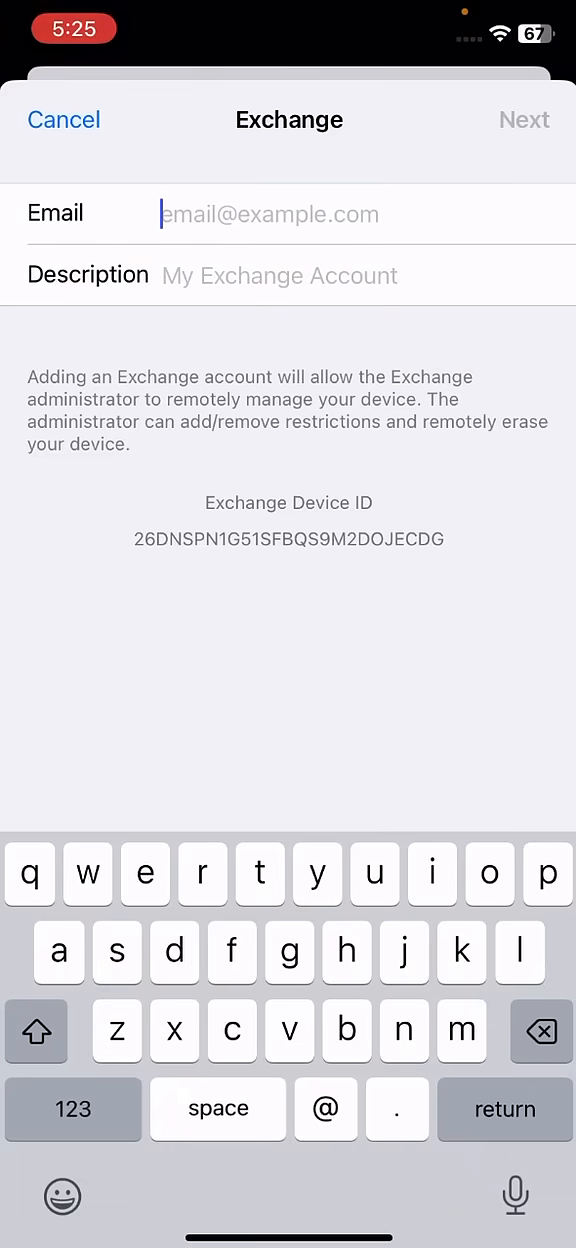
type("tes")
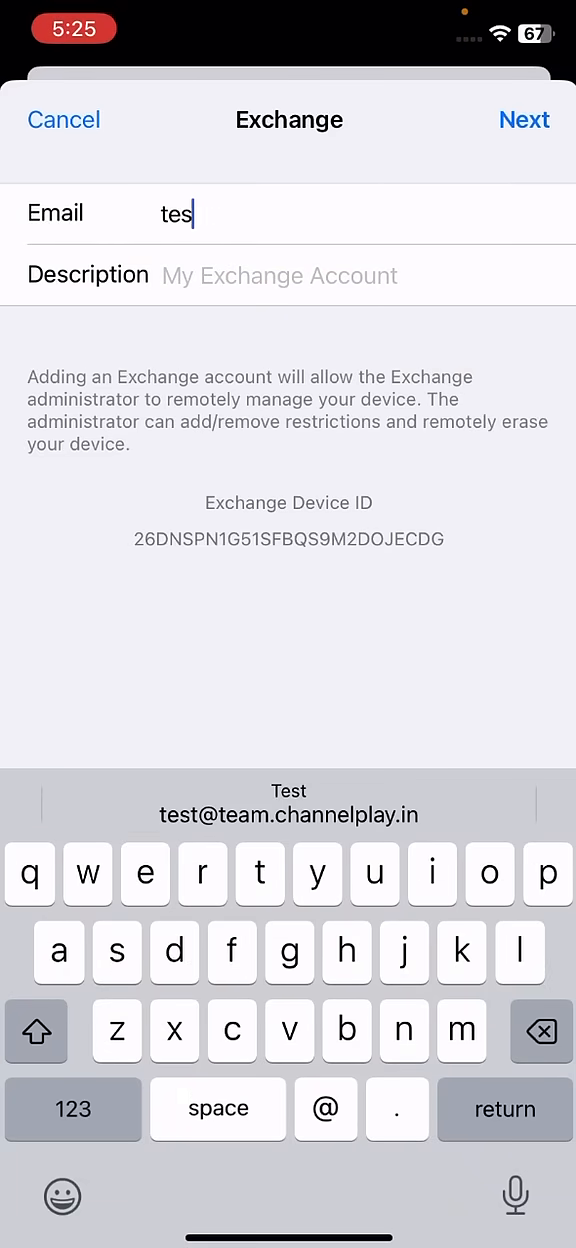
left_click(288, 812)
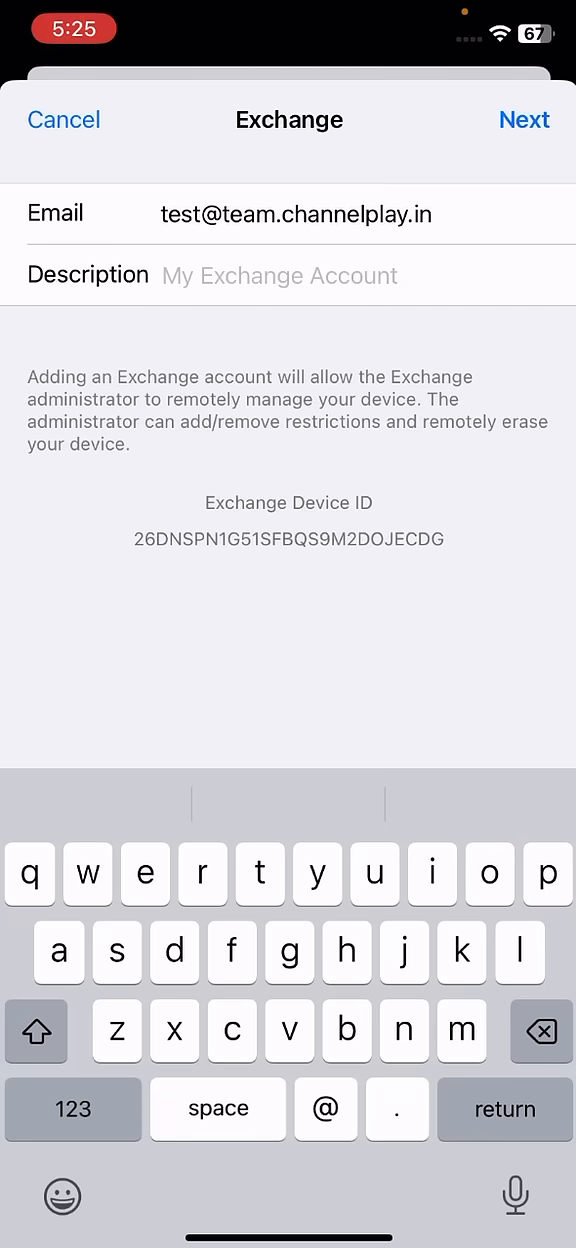
type("Exchange")
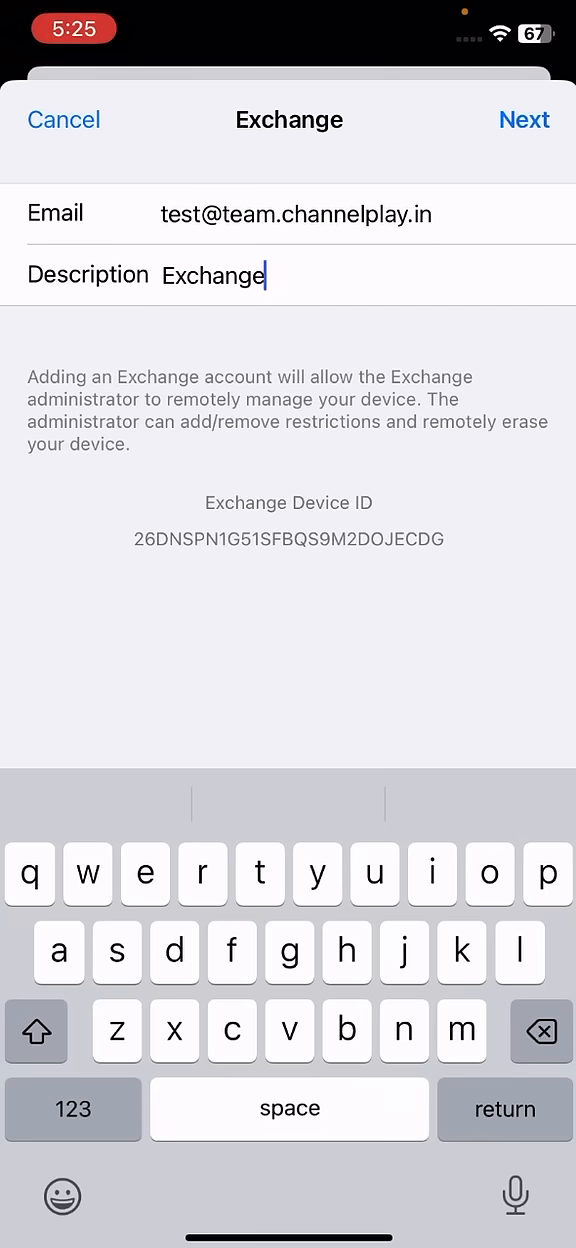
left_click(524, 120)
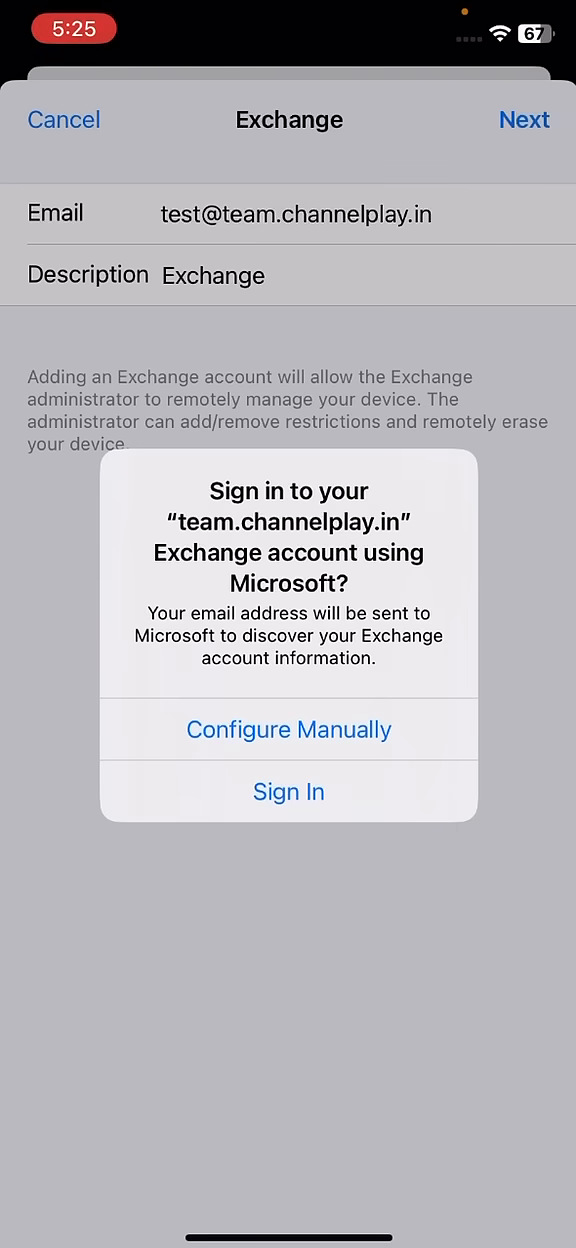
- Configure the Exchange account manually with its password and submit it for verification
left_click(288, 728)
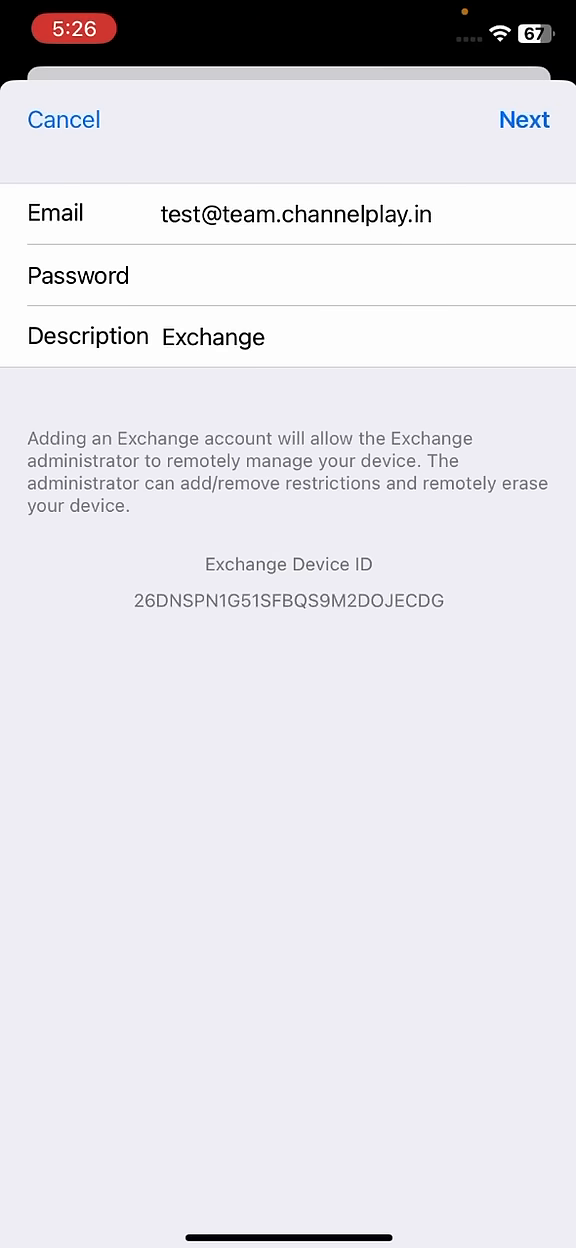
left_click(524, 120)
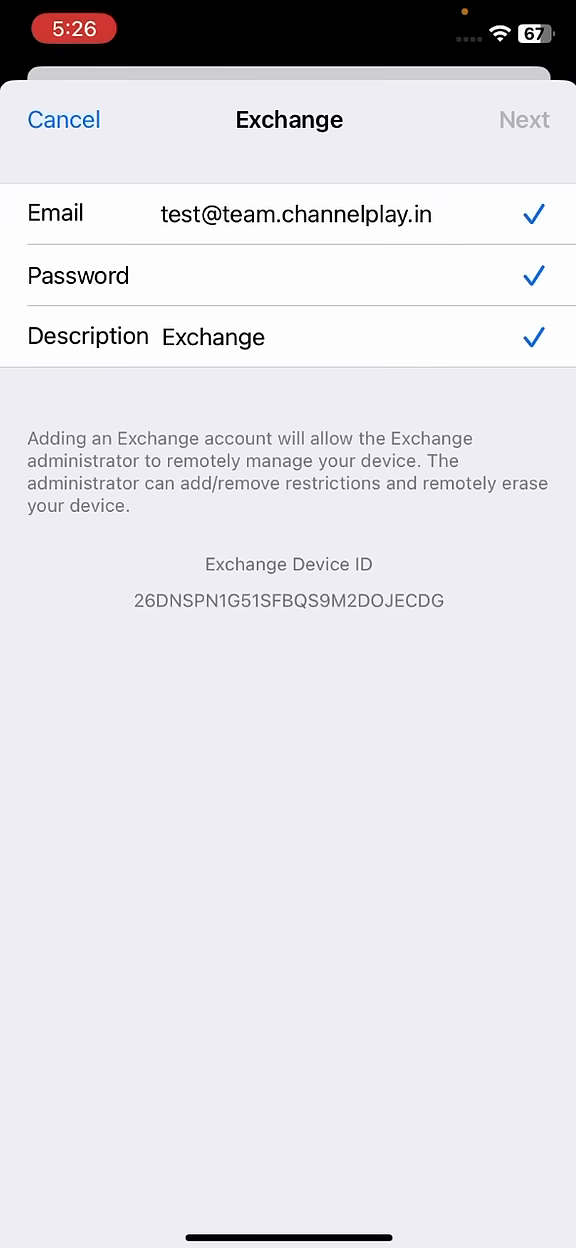
left_click(524, 120)
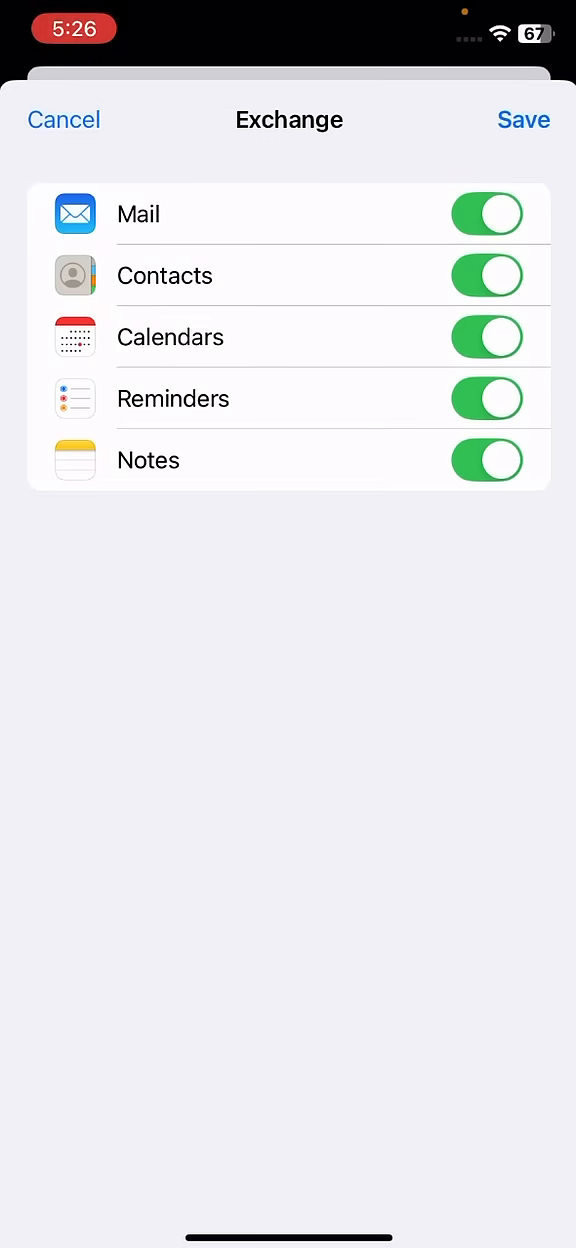
- Save the Exchange account with all sync toggles on, then go to the Mail app
left_click(524, 120)
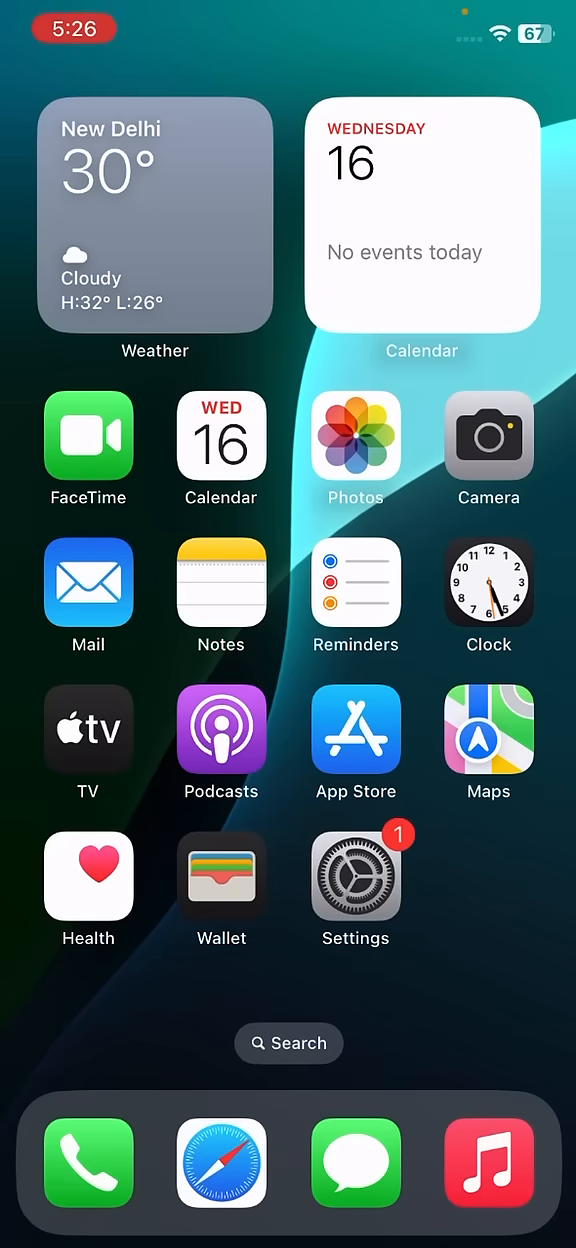
left_click(88, 582)
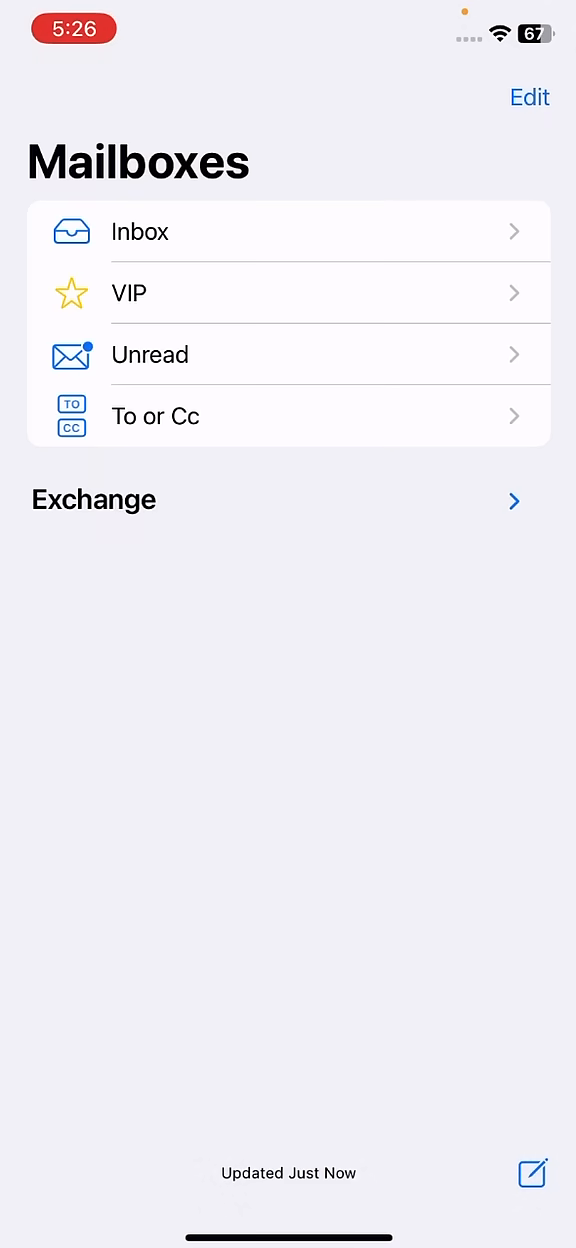
- Check the Exchange mailbox section, view the empty Inbox, then the empty Unread mailbox
left_click(140, 232)
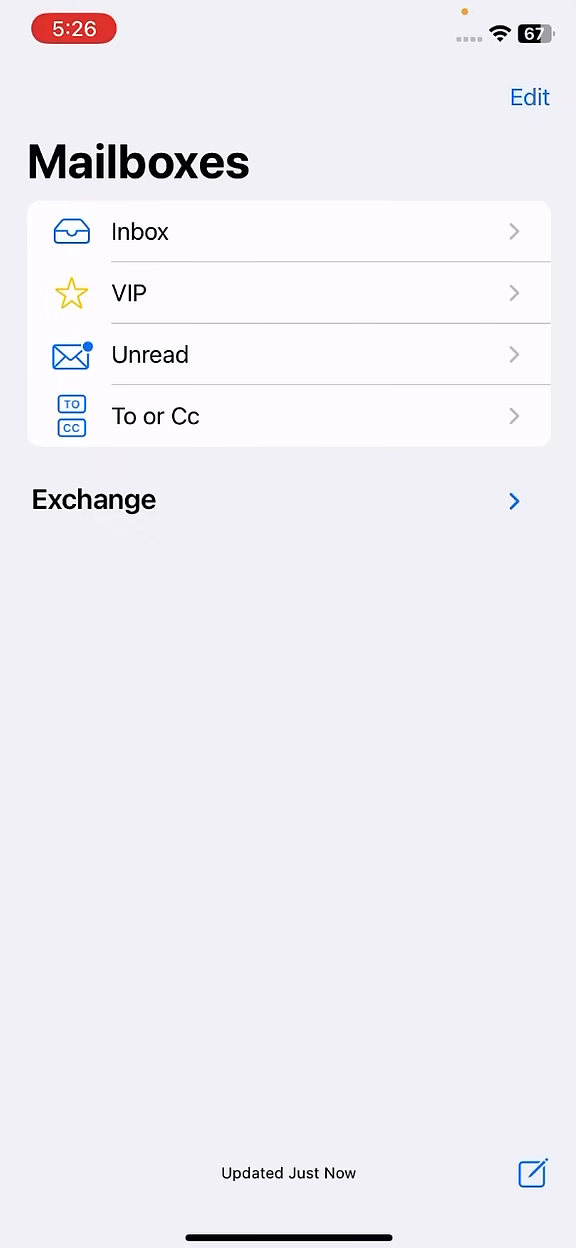
left_click(140, 232)
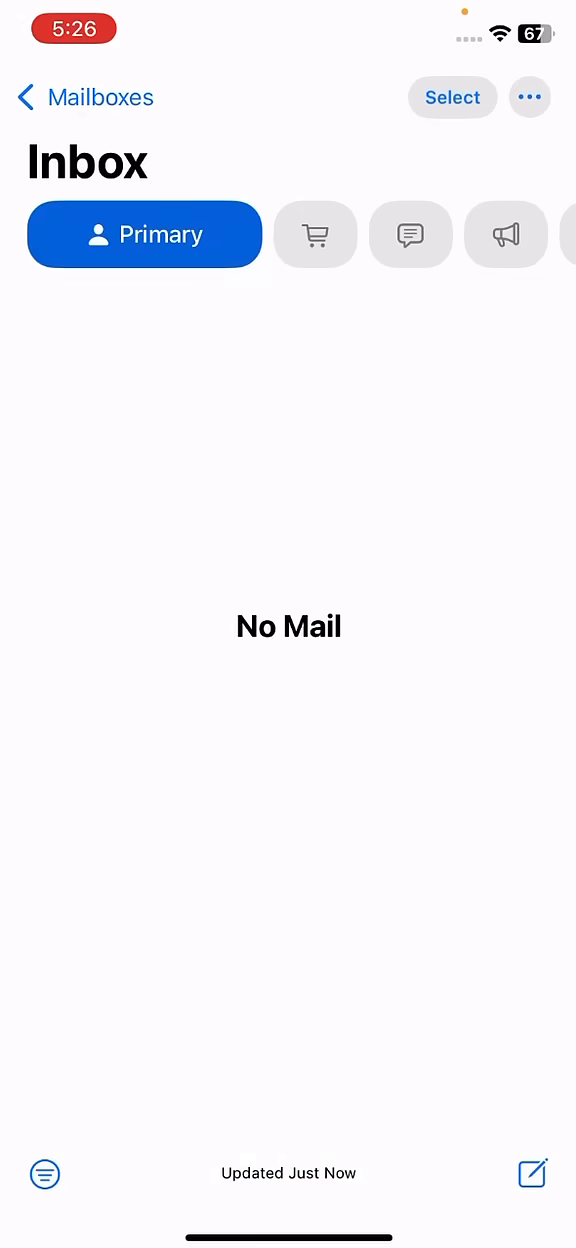
left_click(532, 1174)
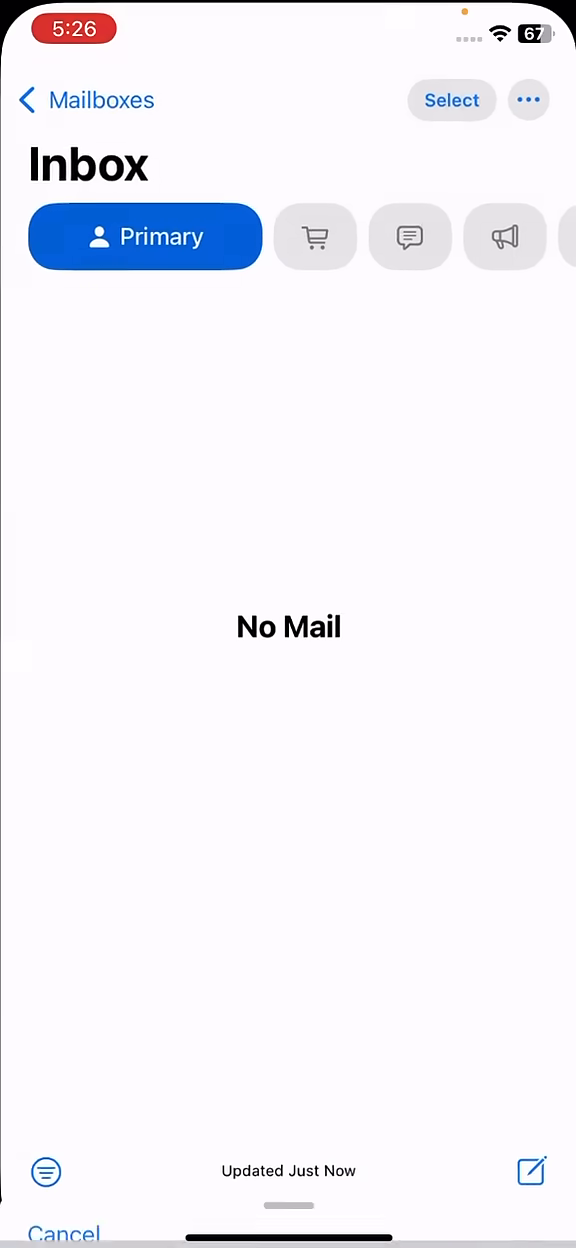
scroll("down", 3)
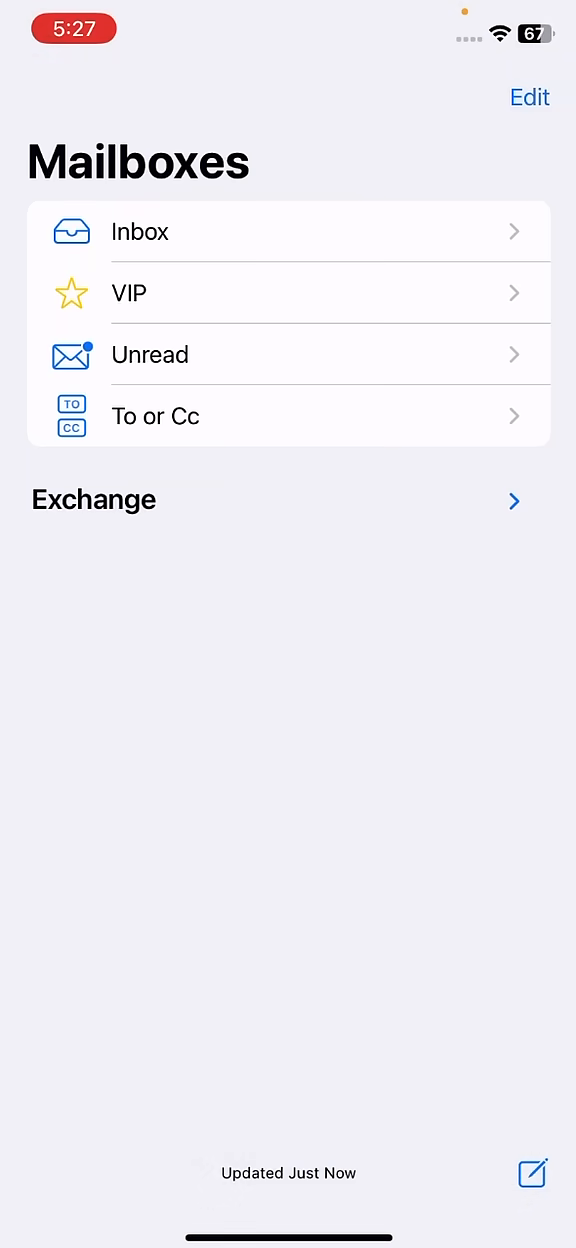
left_click(150, 354)
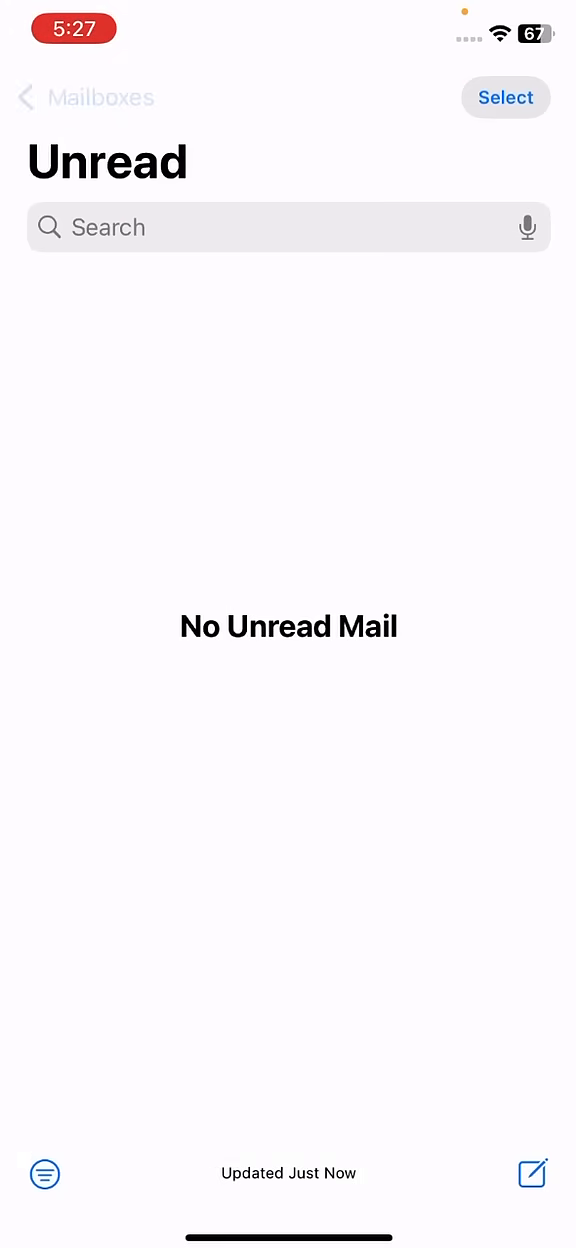